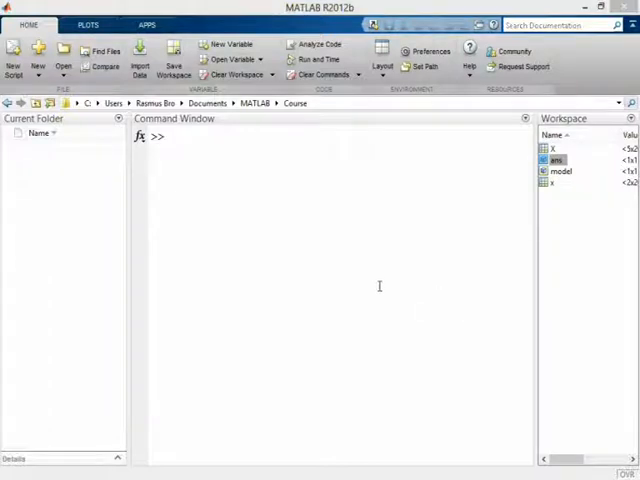
{"action": "mouse_move", "coordinate": [389, 288]}
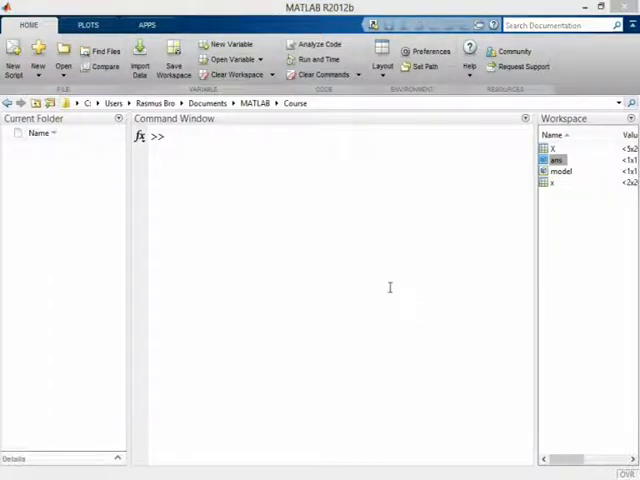
Load the aminoacids data and create X45 = X(4:5,:,:) at the command line
{"action": "type", "text": "load aminoacids"}
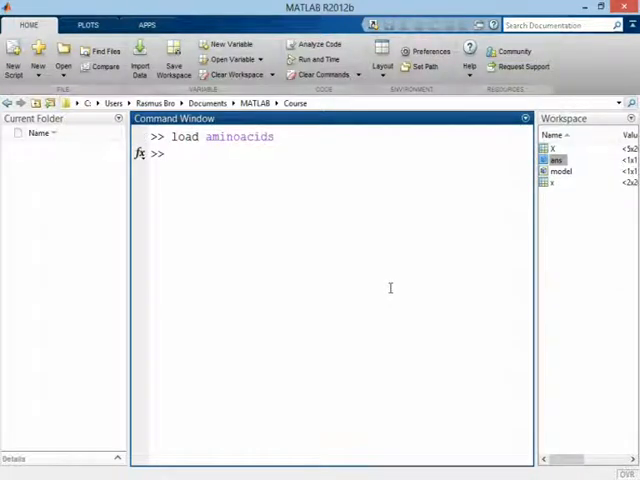
{"action": "type", "text": "x"}
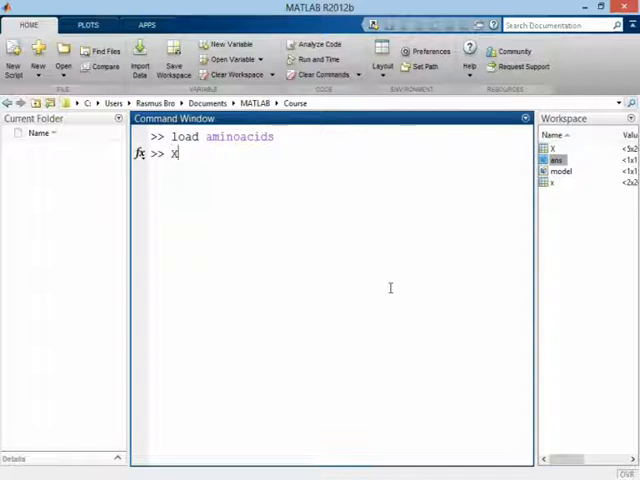
{"action": "type", "text": "45 ="}
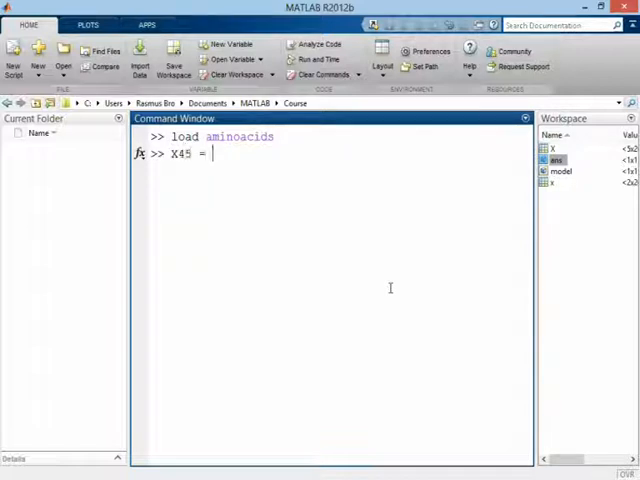
{"action": "type", "text": "X(4"}
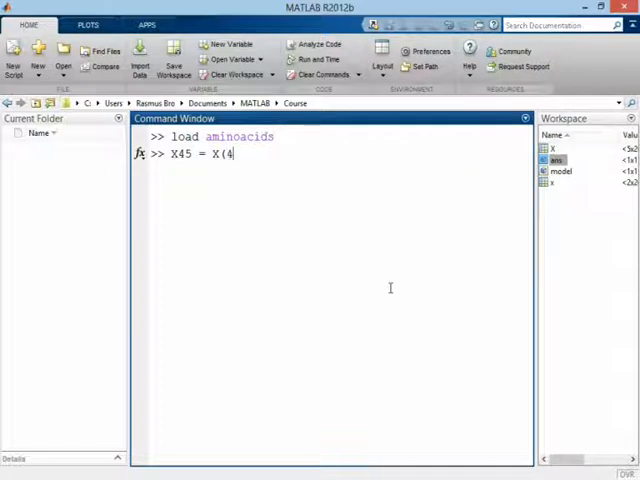
{"action": "type", "text": ":5,:,:);"}
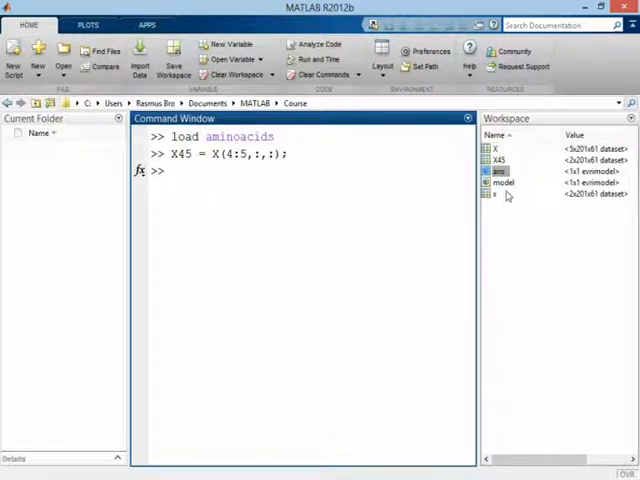
Fit model = parafac(X,3) and get the results figure with 99.937% explained
{"action": "left_click", "coordinate": [497, 160]}
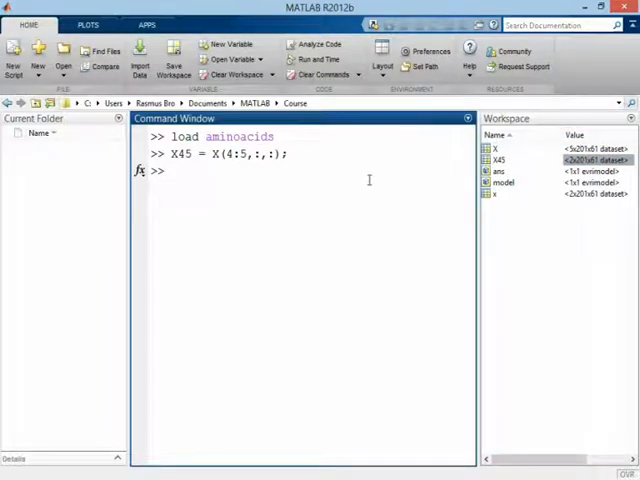
{"action": "type", "text": "model = par"}
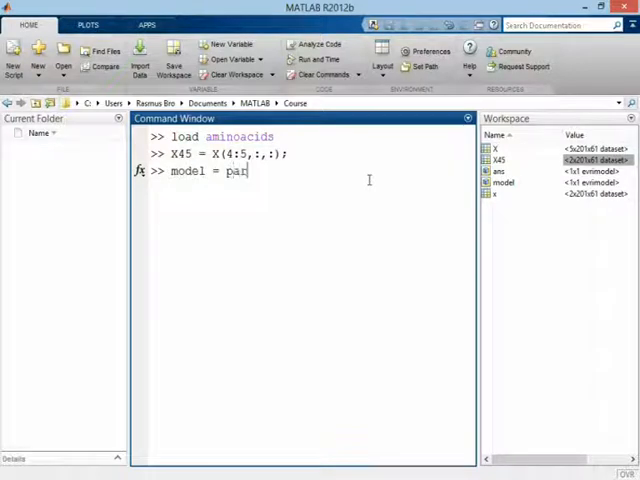
{"action": "type", "text": "afac(X,3);"}
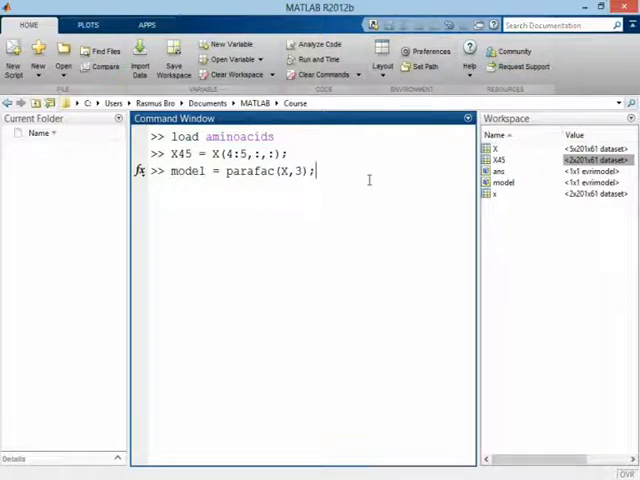
{"action": "key", "text": "Return"}
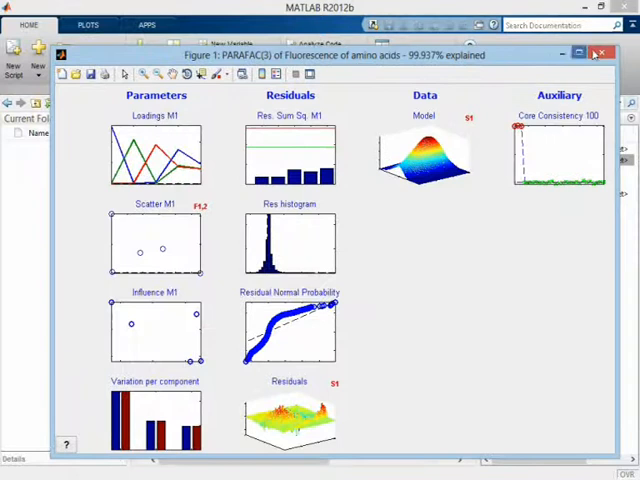
Close the results figure and re-enter model = parafac(X,3); at the prompt
{"action": "left_click", "coordinate": [604, 47]}
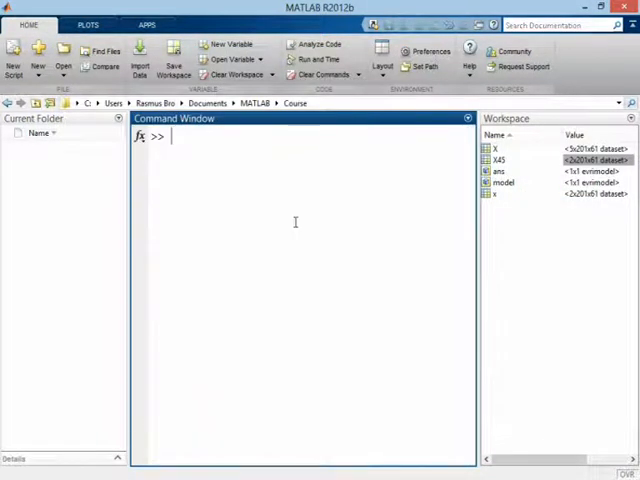
{"action": "type", "text": "model = parafac(X,3);"}
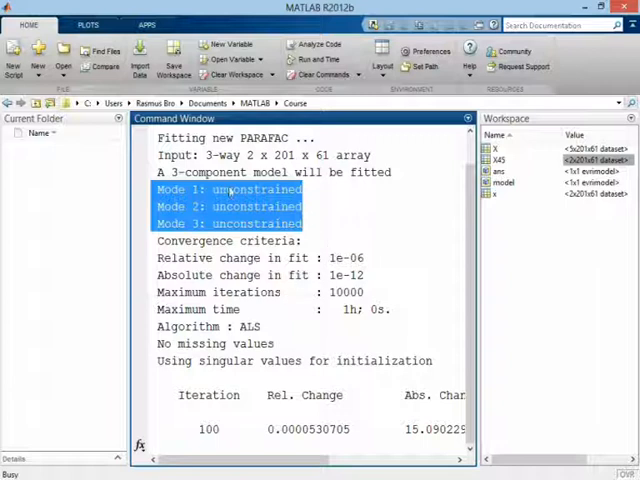
{"action": "mouse_move", "coordinate": [358, 315]}
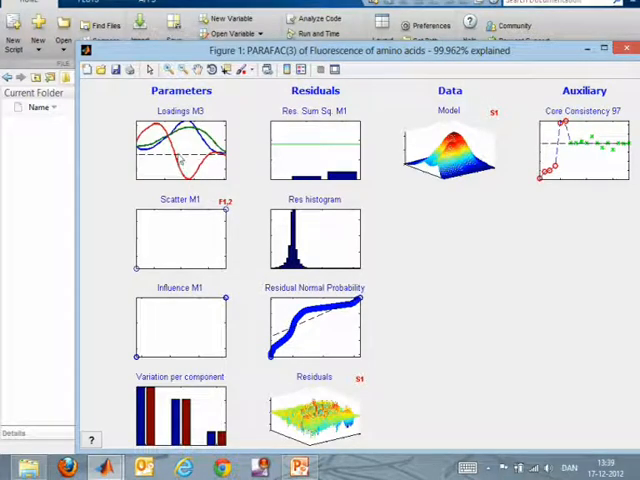
{"action": "mouse_move", "coordinate": [474, 178]}
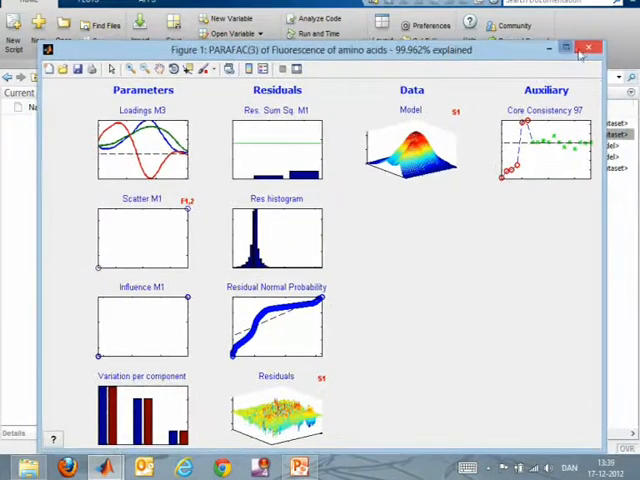
{"action": "mouse_move", "coordinate": [594, 48]}
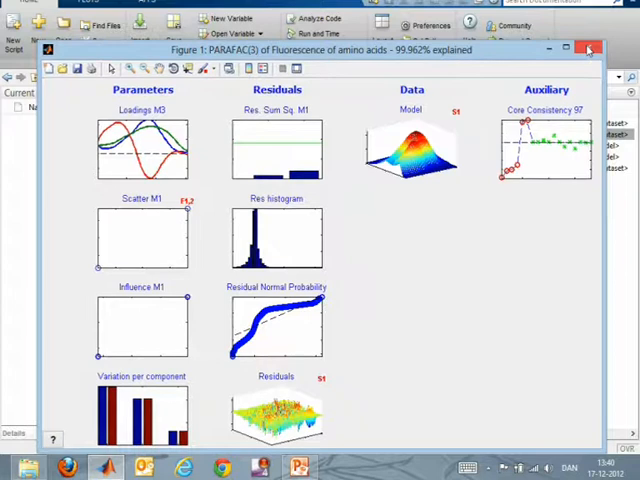
Close the results figure and bring up the parafac documentation with doc parafac
{"action": "left_click", "coordinate": [589, 49]}
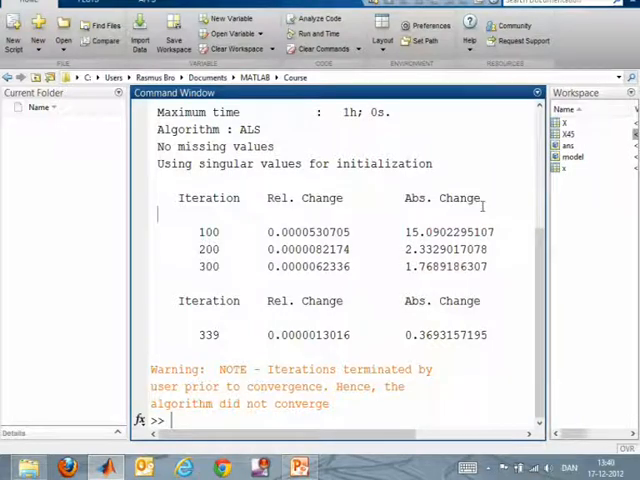
{"action": "type", "text": "f"}
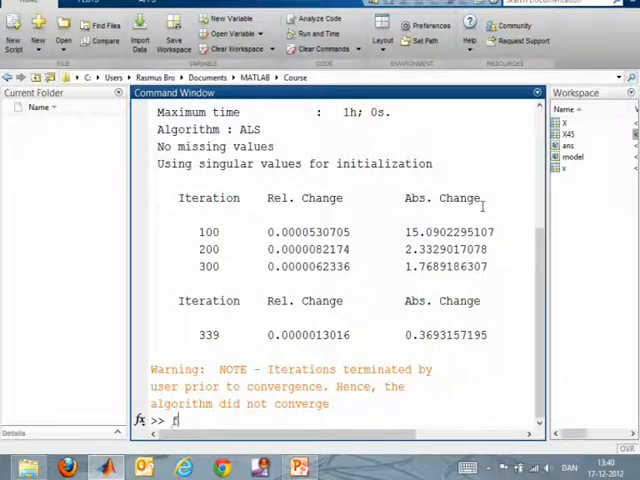
{"action": "type", "text": "doc parafa"}
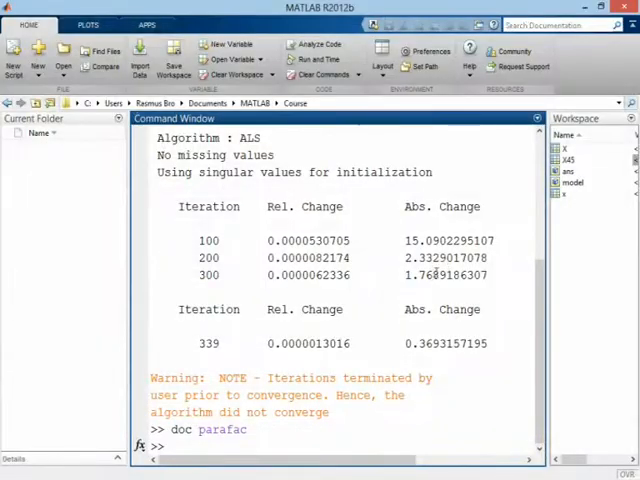
Clear the window and create options = parafac('options') showing the defaults
{"action": "type", "text": "clc"}
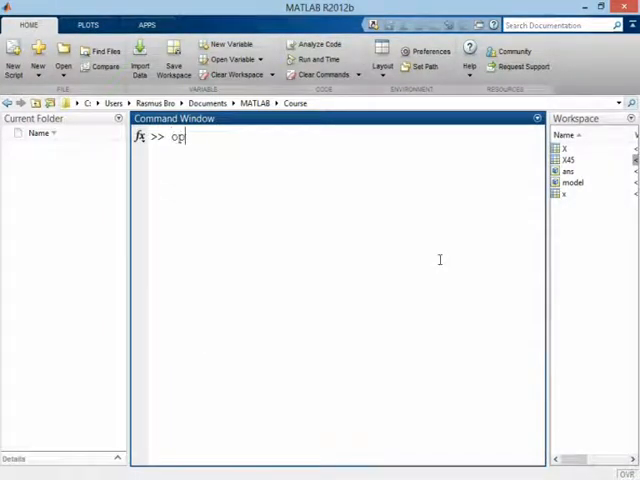
{"action": "type", "text": "tions ="}
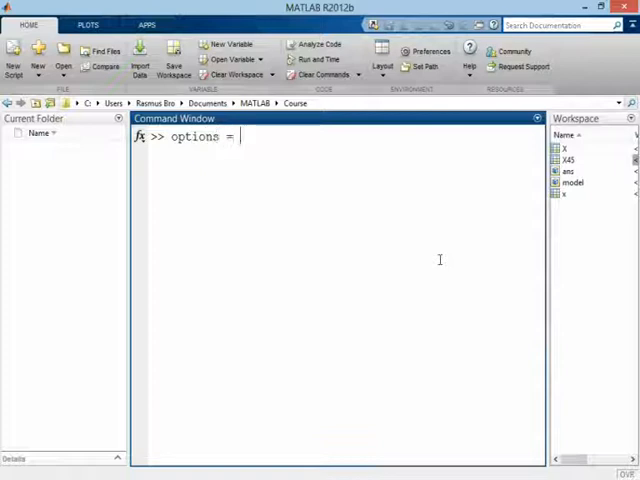
{"action": "type", "text": "parafac"}
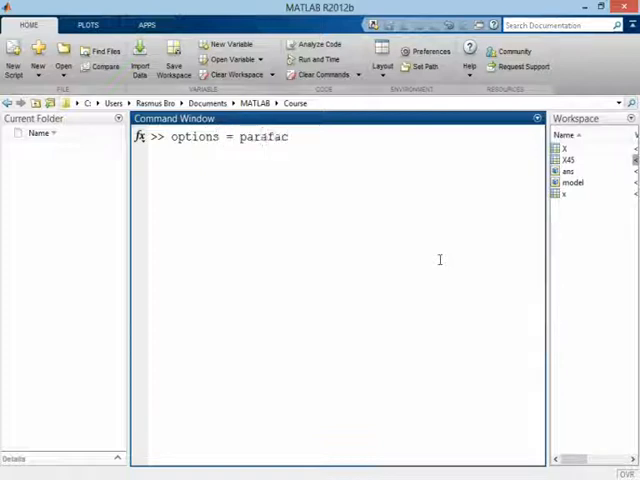
{"action": "type", "text": "('opti"}
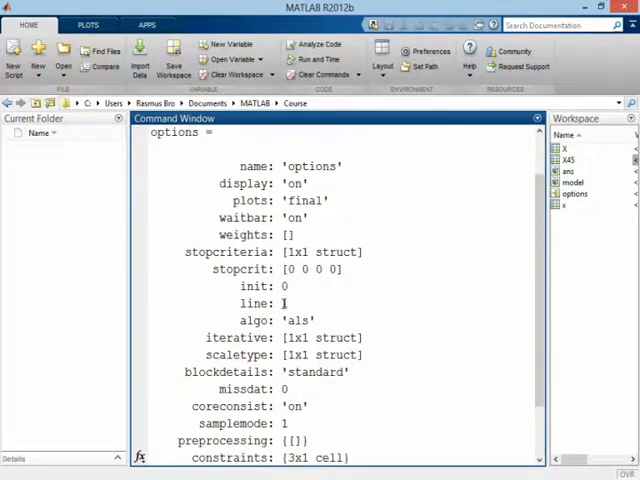
Scroll through the options listing and pick out the constraints field
{"action": "scroll", "scroll_direction": "down", "scroll_amount": 3}
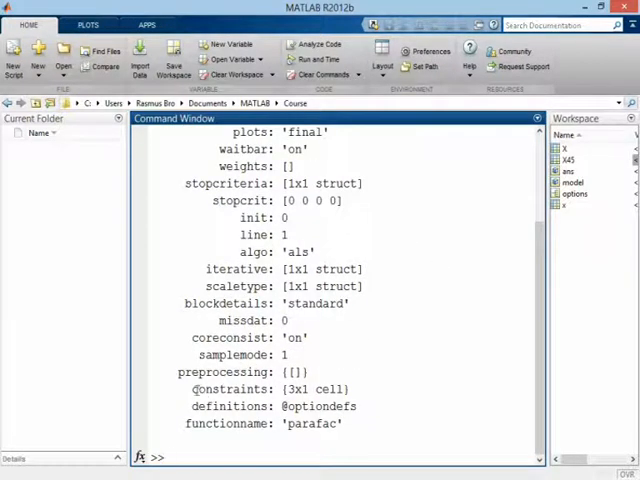
{"action": "double_click", "coordinate": [228, 389]}
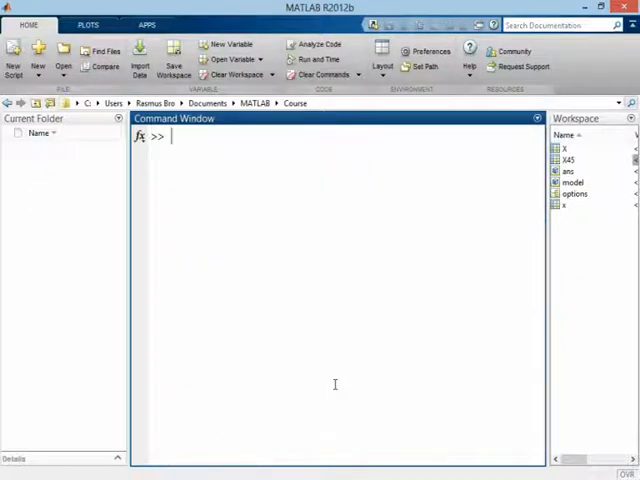
{"action": "type", "text": "options."}
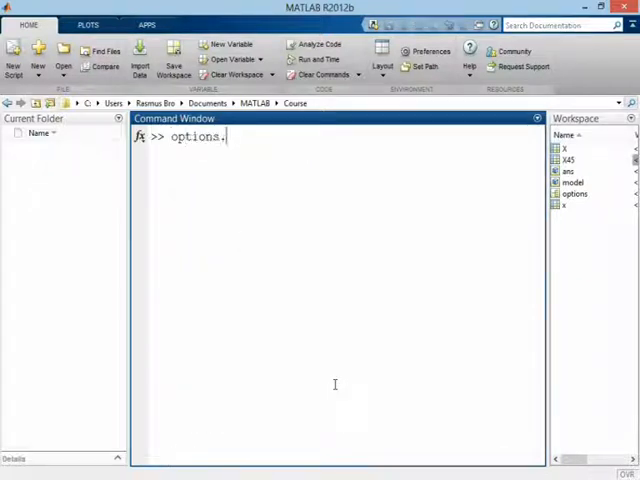
{"action": "type", "text": "con"}
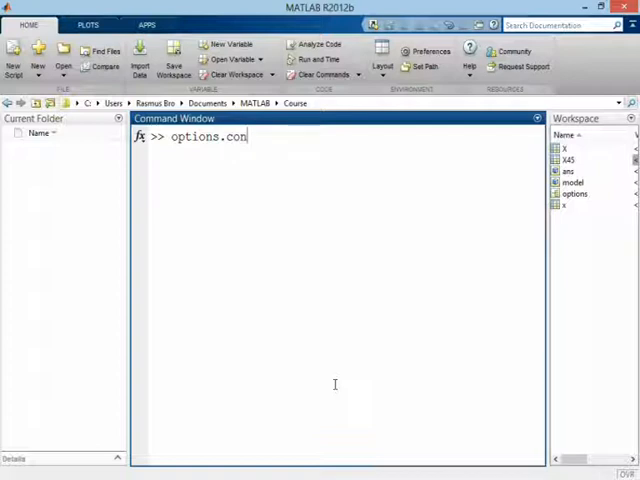
{"action": "type", "text": "straints{1"}
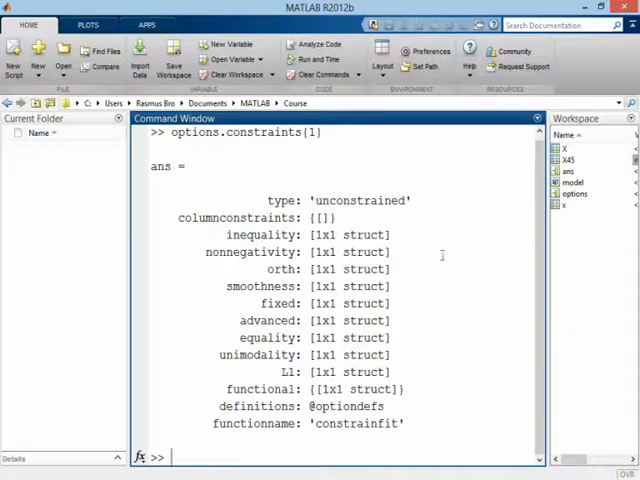
{"action": "mouse_move", "coordinate": [270, 217]}
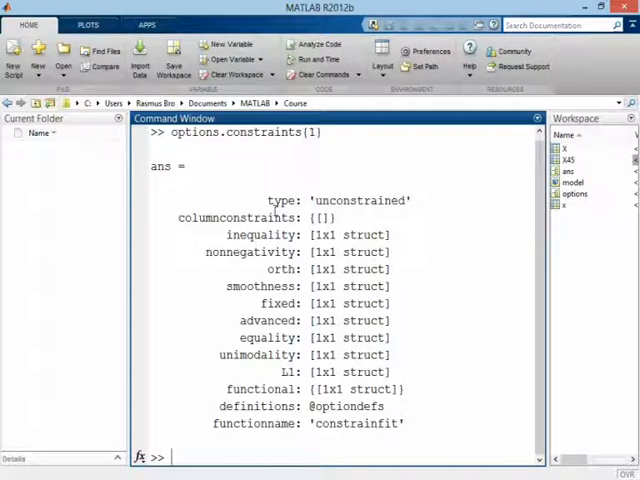
{"action": "double_click", "coordinate": [281, 199]}
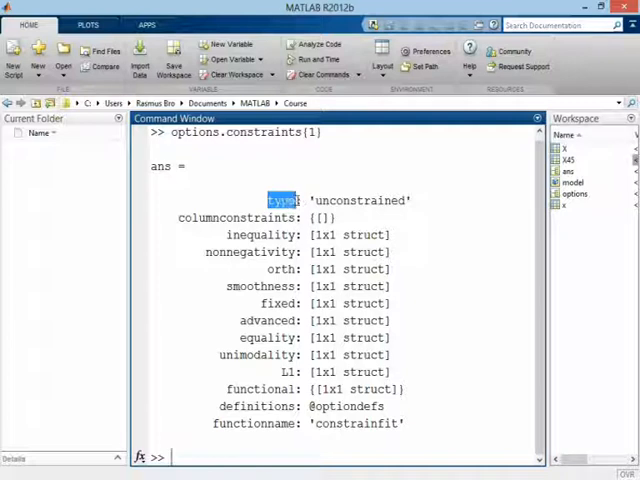
{"action": "mouse_move", "coordinate": [340, 235]}
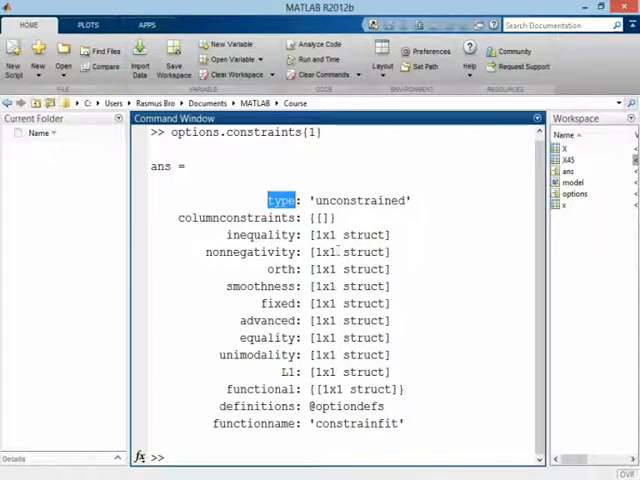
{"action": "mouse_move", "coordinate": [311, 157]}
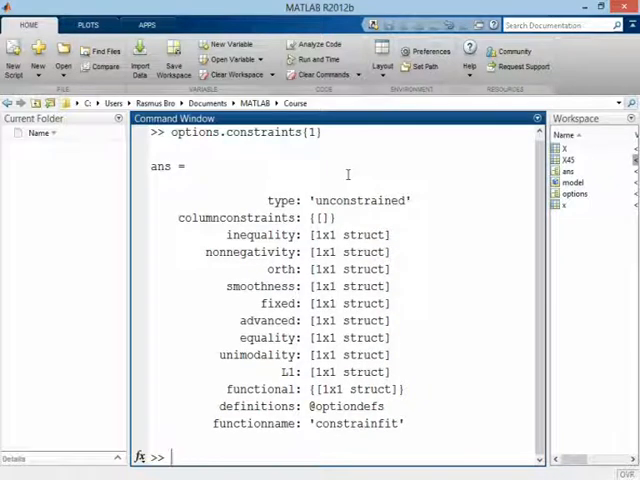
Set options.constraints{1}, {2} and {3} type to 'nonnegativity'
{"action": "type", "text": "options.constraints{1}.type ="}
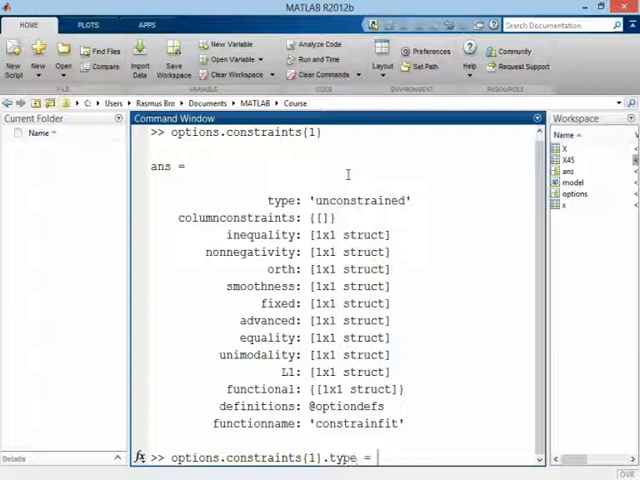
{"action": "type", "text": "'nonnegat"}
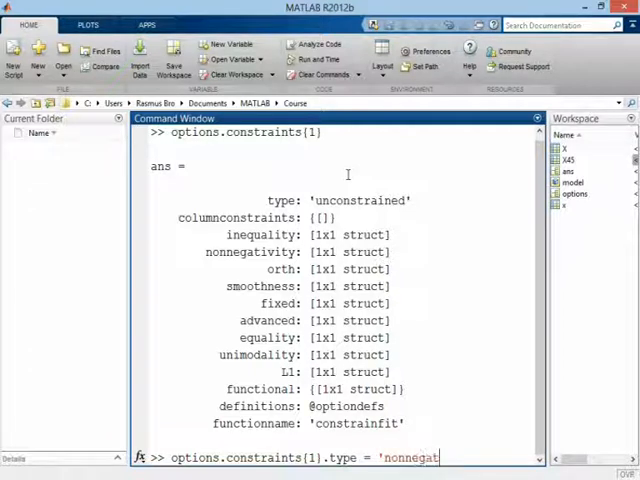
{"action": "type", "text": "ivity';"}
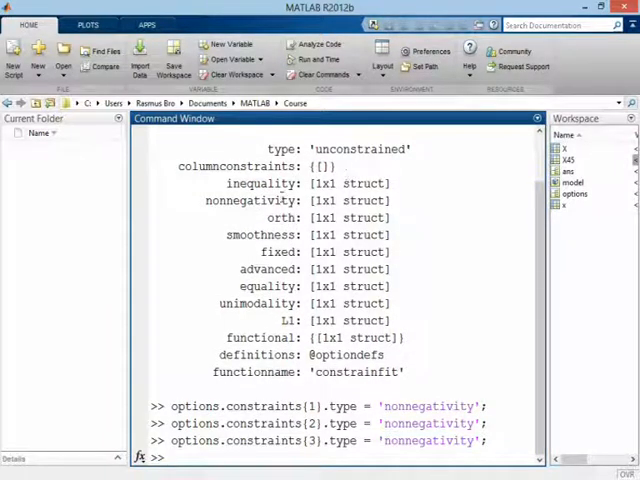
{"action": "left_click_drag", "start_coordinate": [170, 406], "coordinate": [490, 441]}
{"action": "type", "text": "model = parafac(X45,3);"}
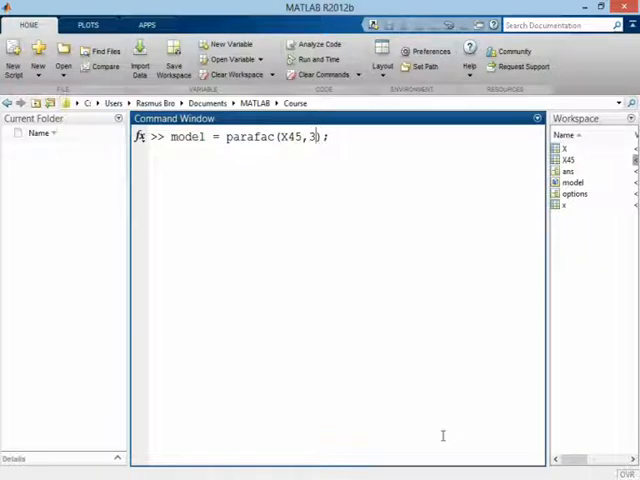
Fit model = parafac(X45,3,options) with non-negativity, explaining 99.948%
{"action": "type", "text": ",options"}
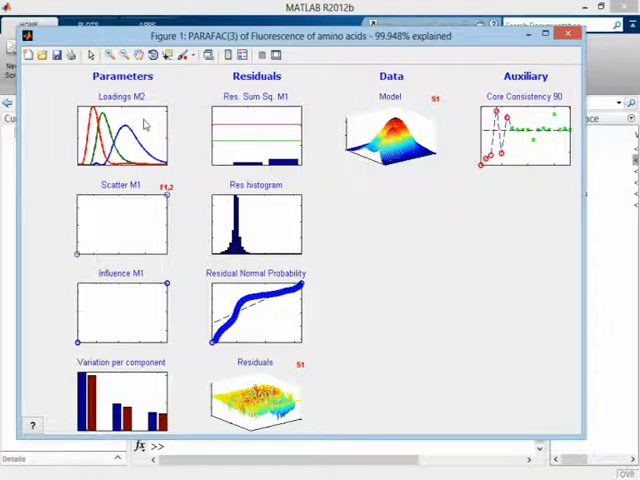
{"action": "mouse_move", "coordinate": [199, 124]}
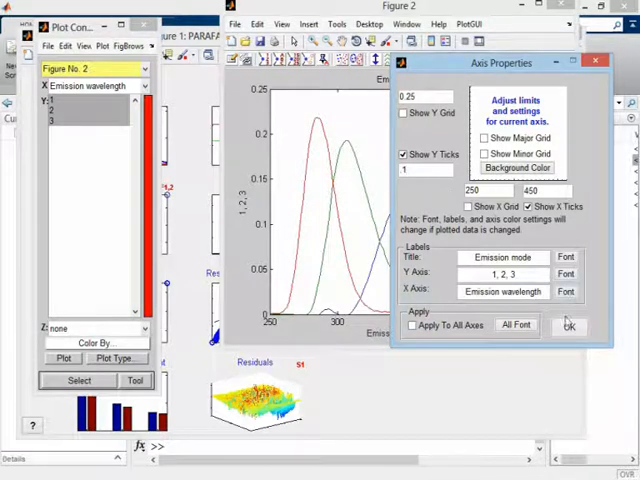
Confirm the Axis Properties so the emission loadings show holding at zero
{"action": "left_click", "coordinate": [568, 324]}
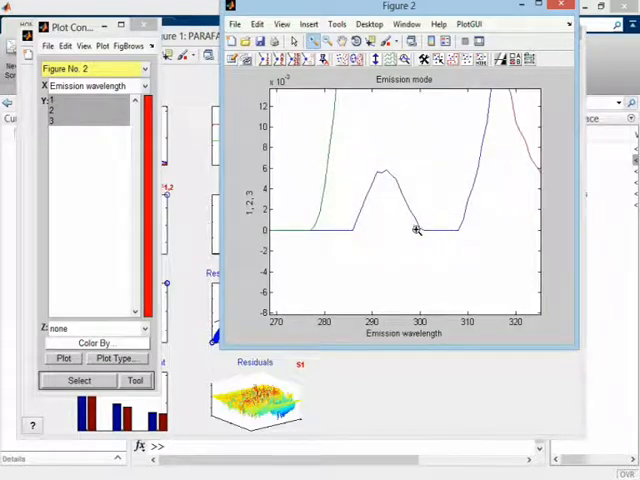
{"action": "mouse_move", "coordinate": [448, 224]}
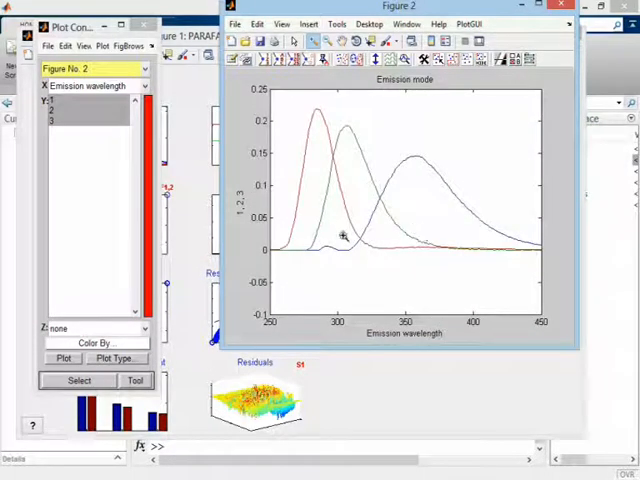
{"action": "mouse_move", "coordinate": [363, 261]}
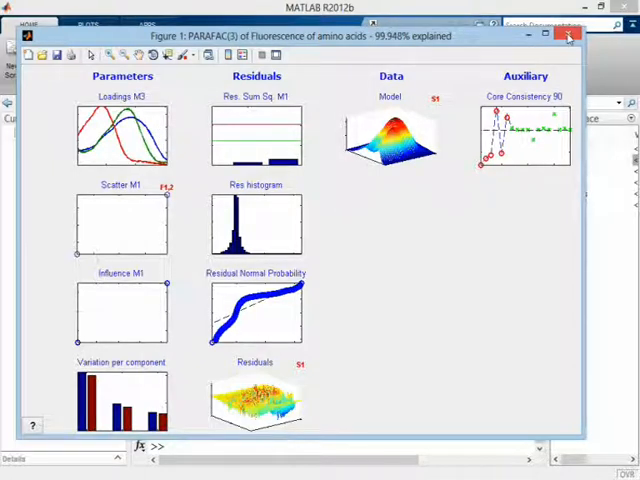
Close the results window and launch the PARAFAC Analysis GUI with parafac
{"action": "left_click", "coordinate": [570, 36]}
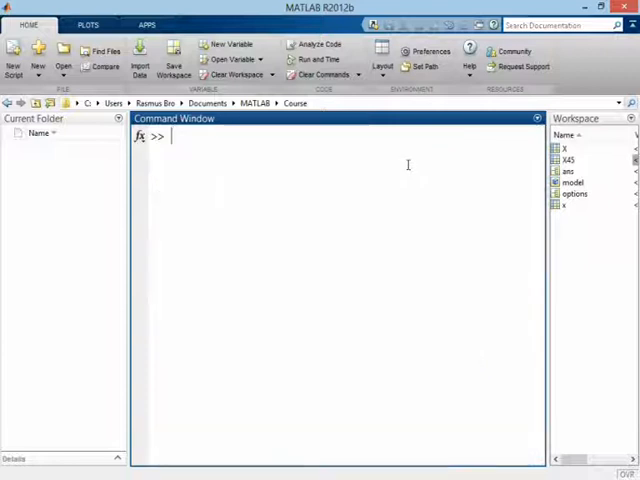
{"action": "type", "text": "pa"}
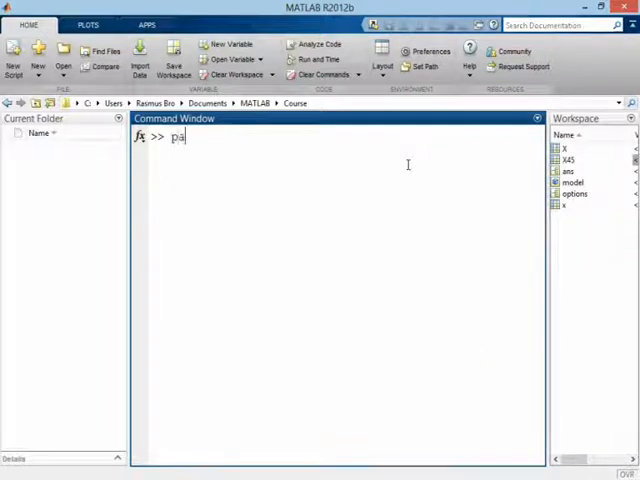
{"action": "type", "text": "rafac"}
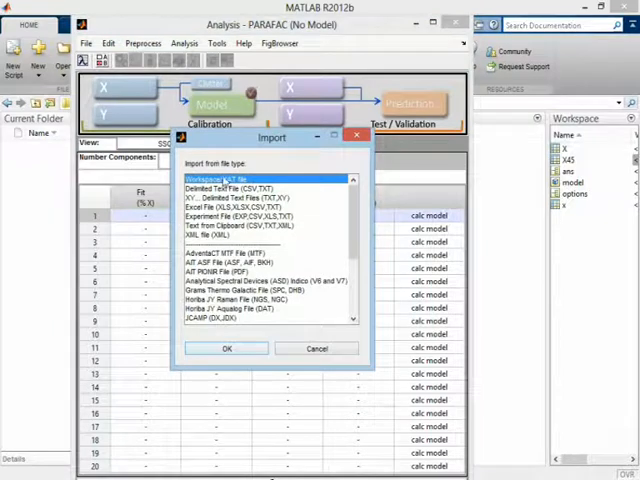
Import x from the workspace as the X block of the Analysis window
{"action": "left_click", "coordinate": [226, 348]}
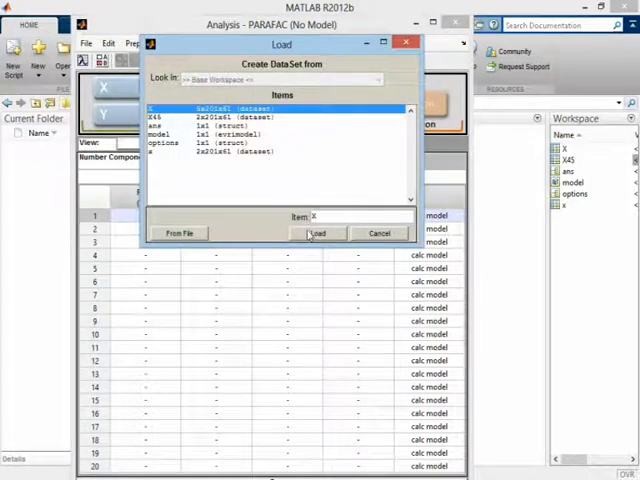
{"action": "left_click", "coordinate": [318, 233]}
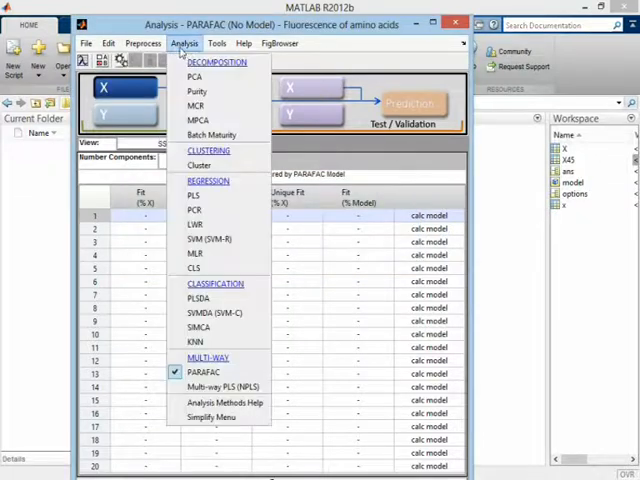
{"action": "mouse_move", "coordinate": [208, 239]}
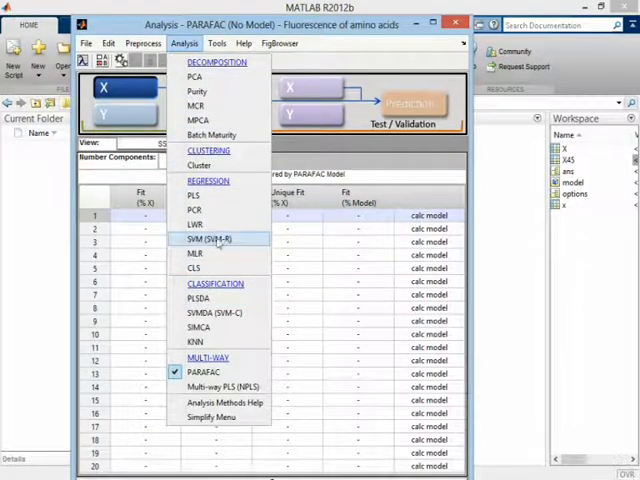
{"action": "mouse_move", "coordinate": [210, 134]}
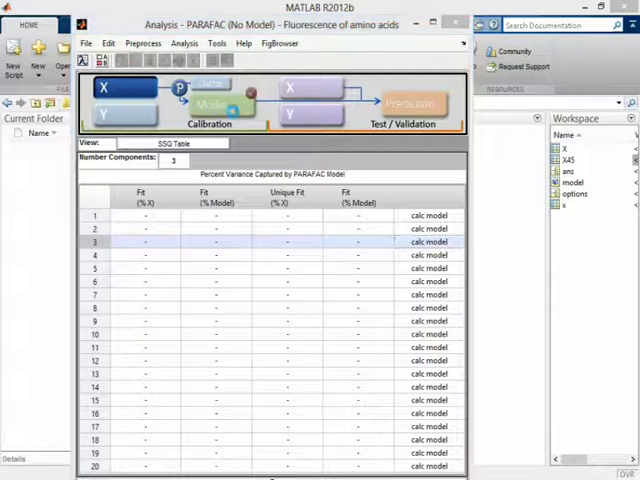
Calculate the 3-component PARAFAC model (48.70, 23.94, 19.50 %) and bring up its calculation options
{"action": "left_click", "coordinate": [427, 228]}
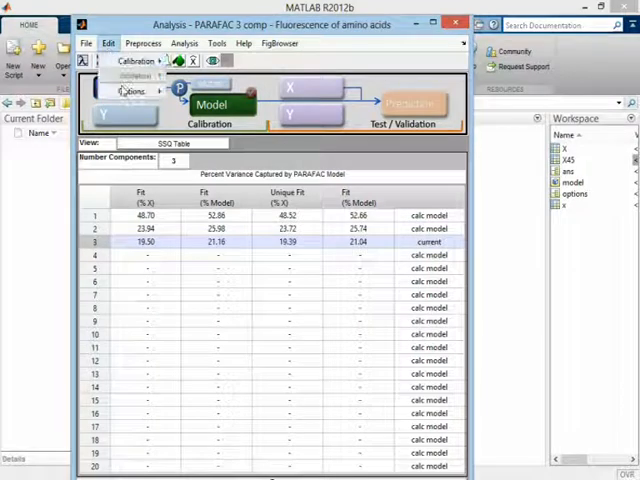
{"action": "left_click", "coordinate": [133, 91]}
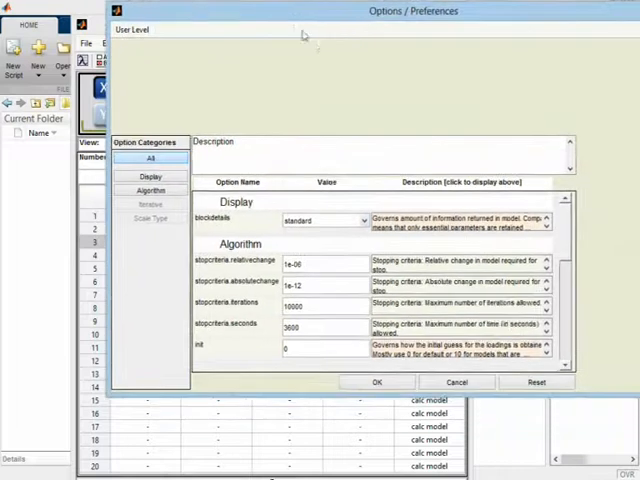
Set the PARAFAC constraint type to nonnegativity and return to the Command Window
{"action": "scroll", "scroll_direction": "down", "scroll_amount": 3}
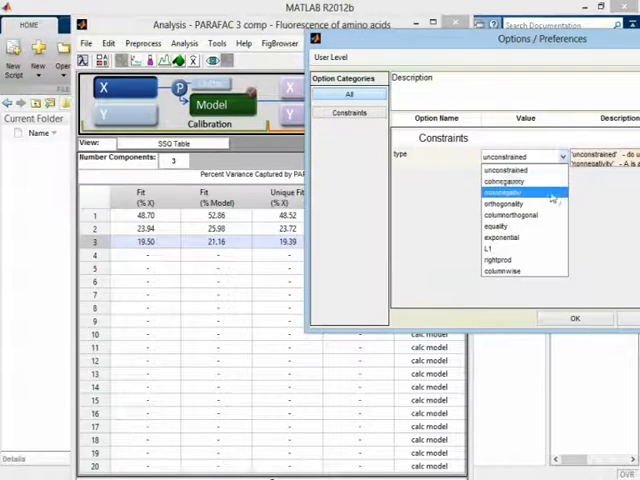
{"action": "mouse_move", "coordinate": [520, 204]}
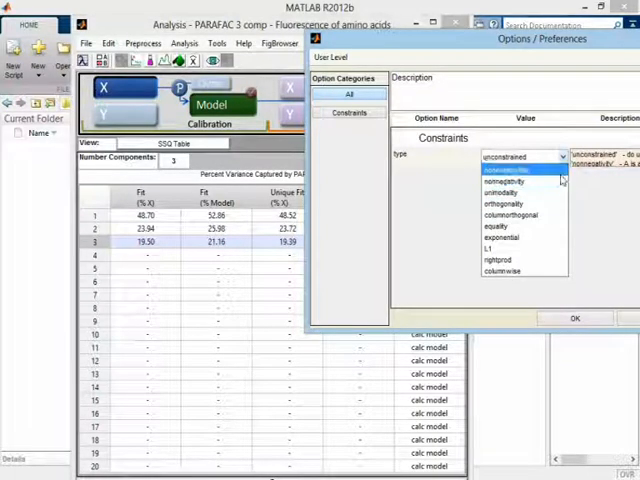
{"action": "left_click", "coordinate": [505, 181]}
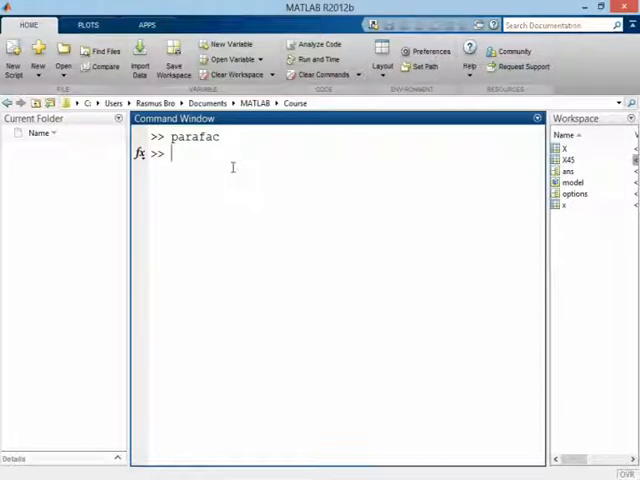
{"action": "mouse_move", "coordinate": [409, 161]}
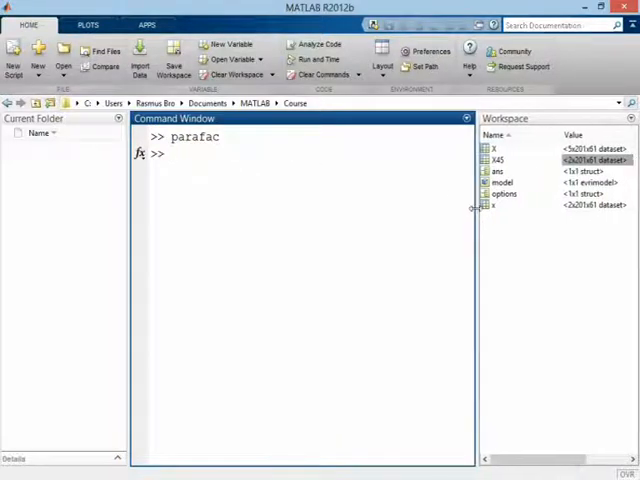
Start a new blank script, Untitled3, in the editor beside the command window
{"action": "left_click", "coordinate": [13, 55]}
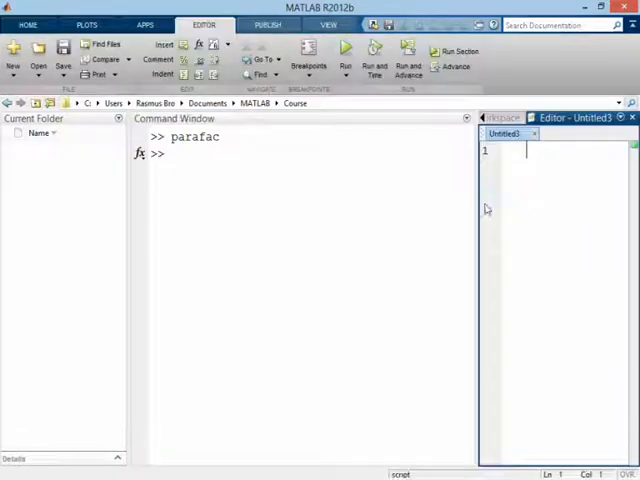